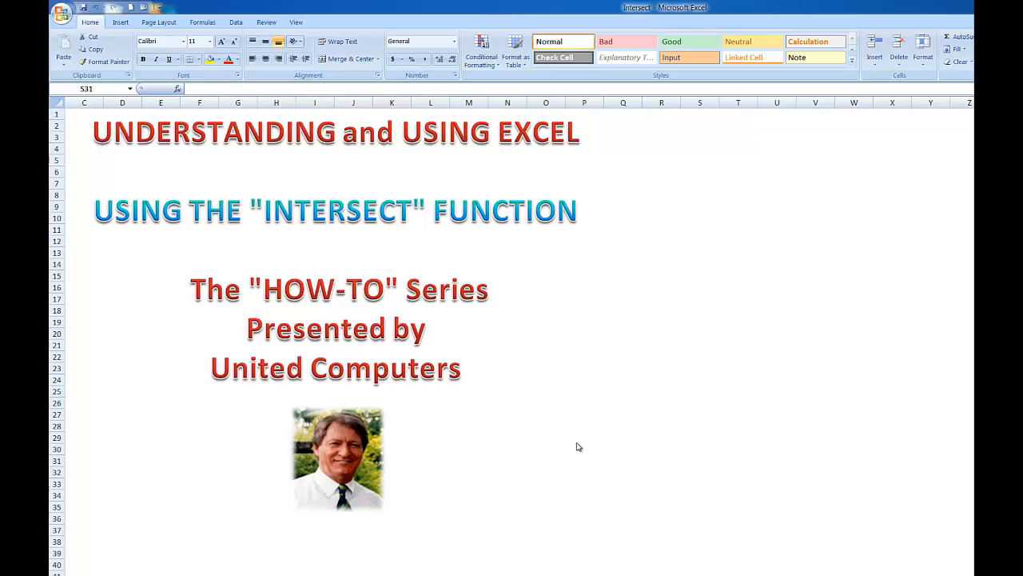
- Switch from the title sheet to the intersect sheet with the Age and Phone table
left_click(700, 461)
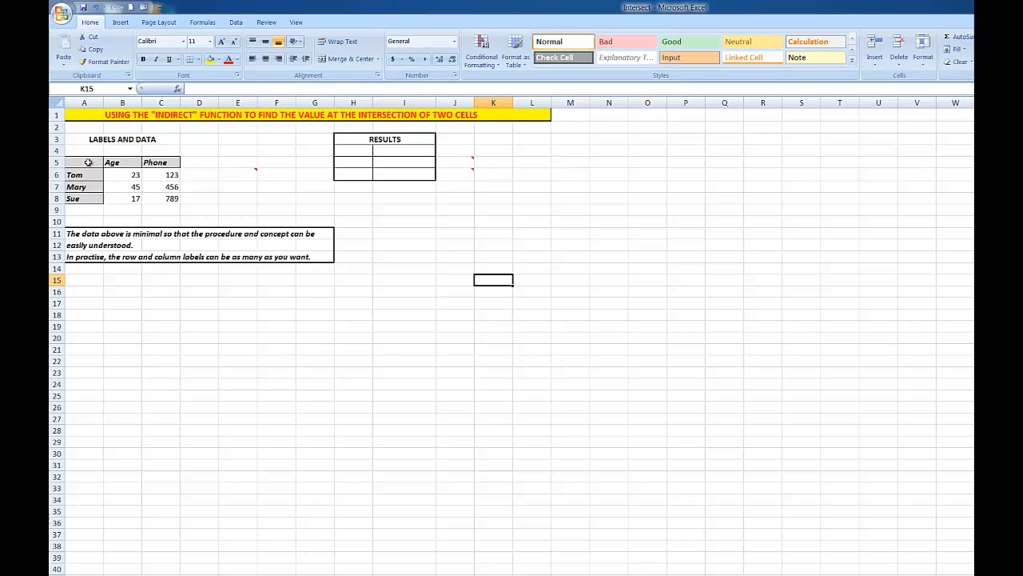
- Name the A5:C8 ranges from the top row and left column (Tom, Mary, Sue, Age, Phone)
left_click_drag(83, 163, 160, 198)
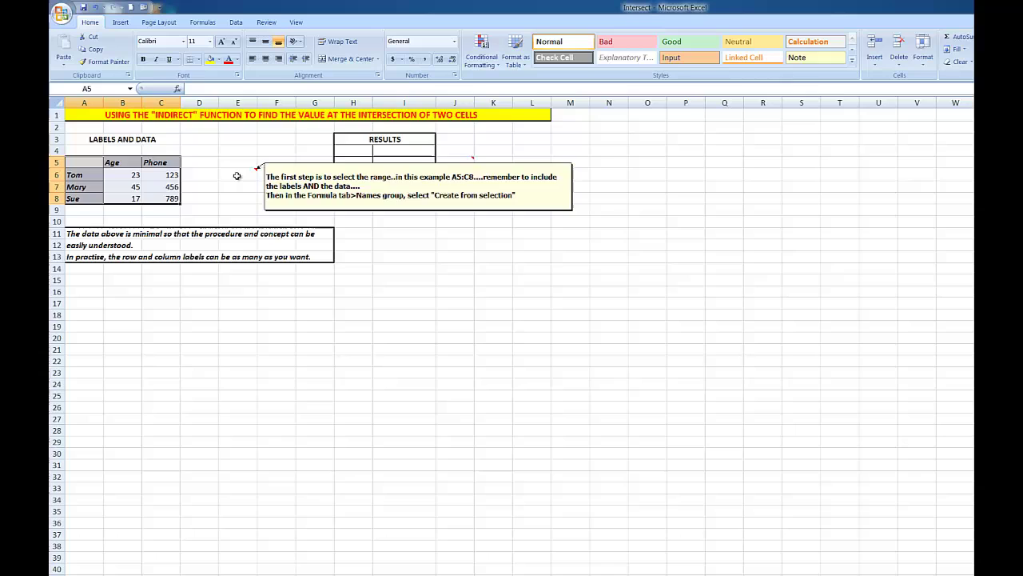
left_click(202, 22)
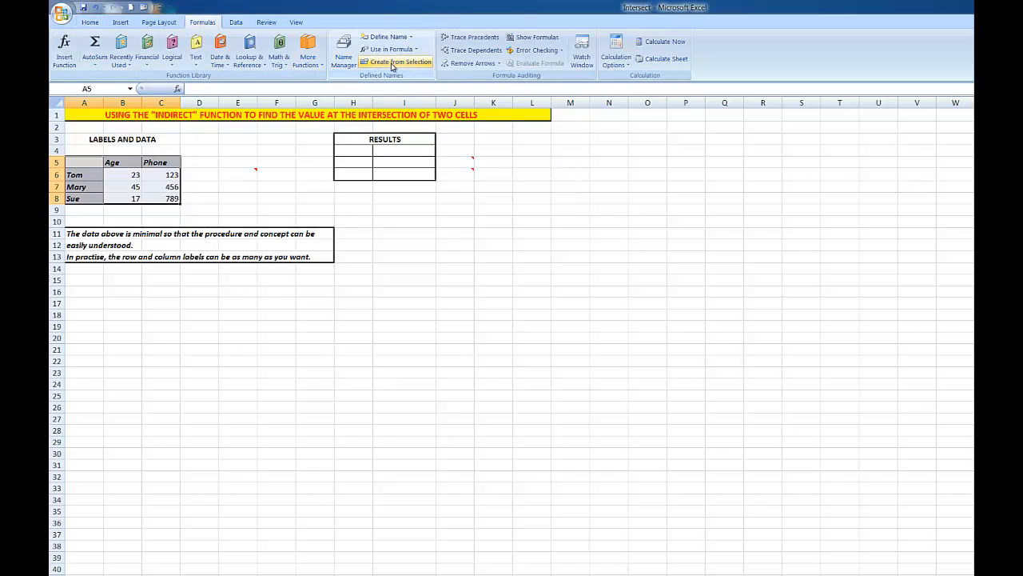
left_click(399, 62)
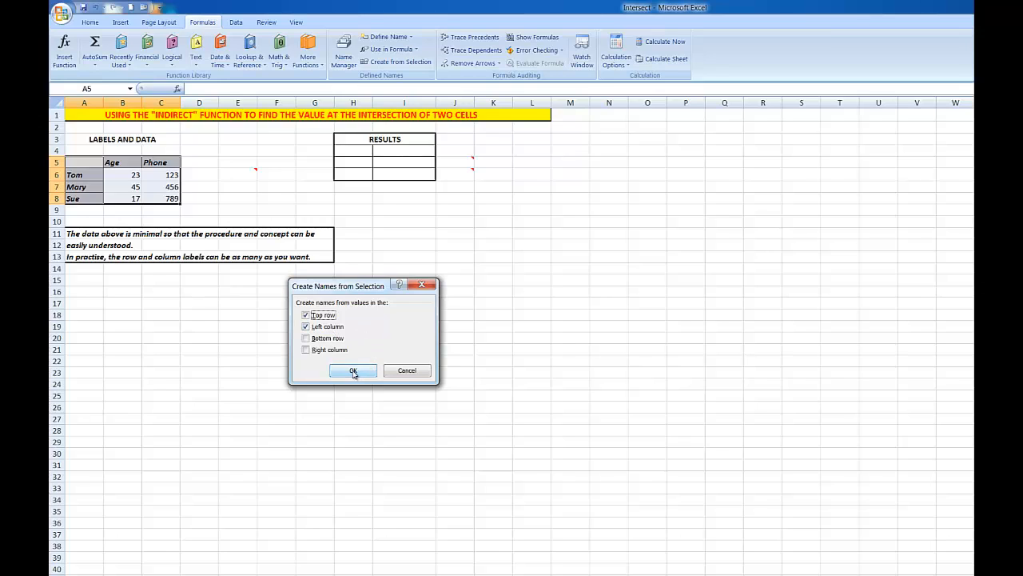
left_click(353, 371)
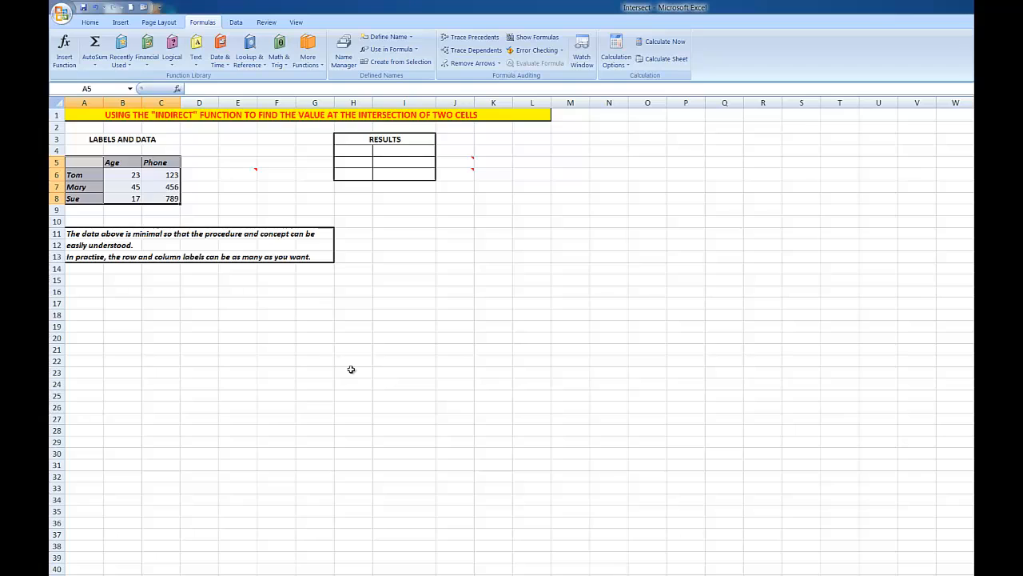
mouse_move(259, 216)
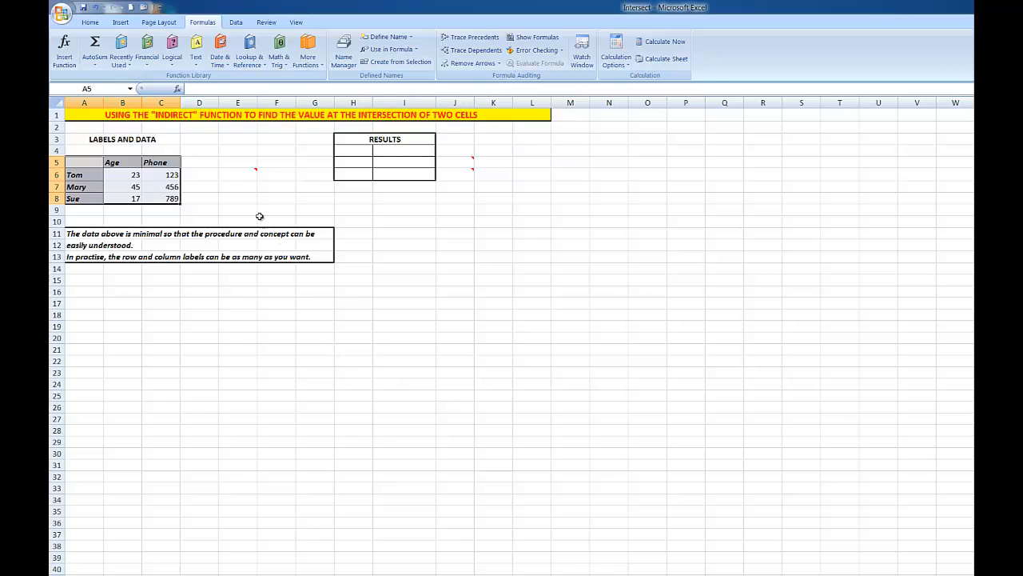
mouse_move(388, 157)
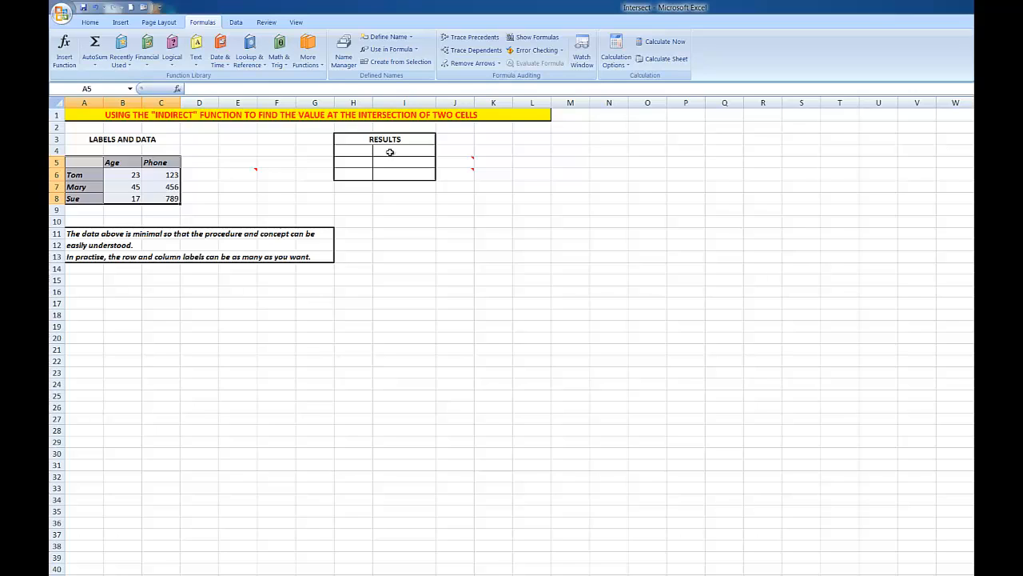
mouse_move(348, 163)
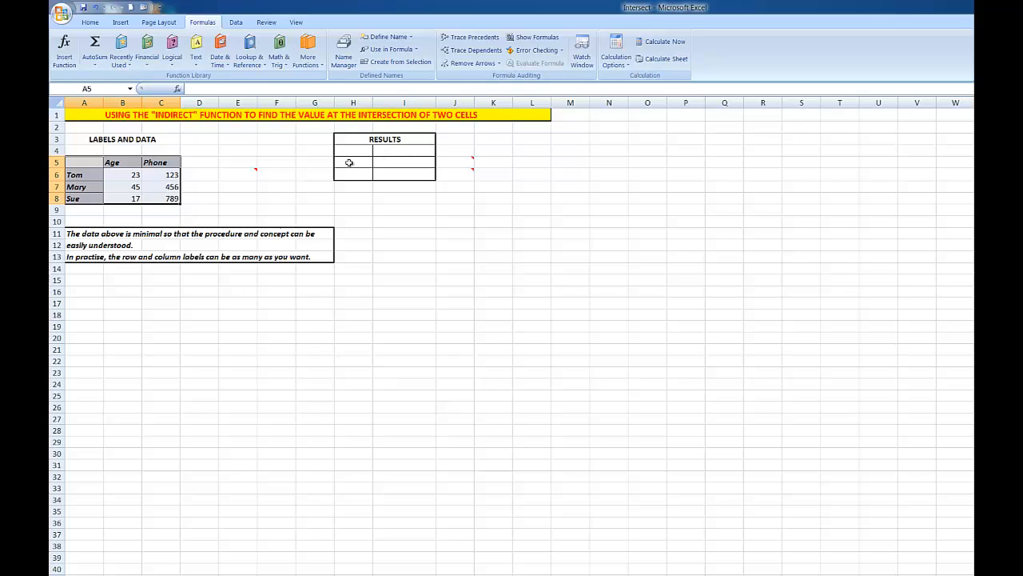
left_click(352, 163)
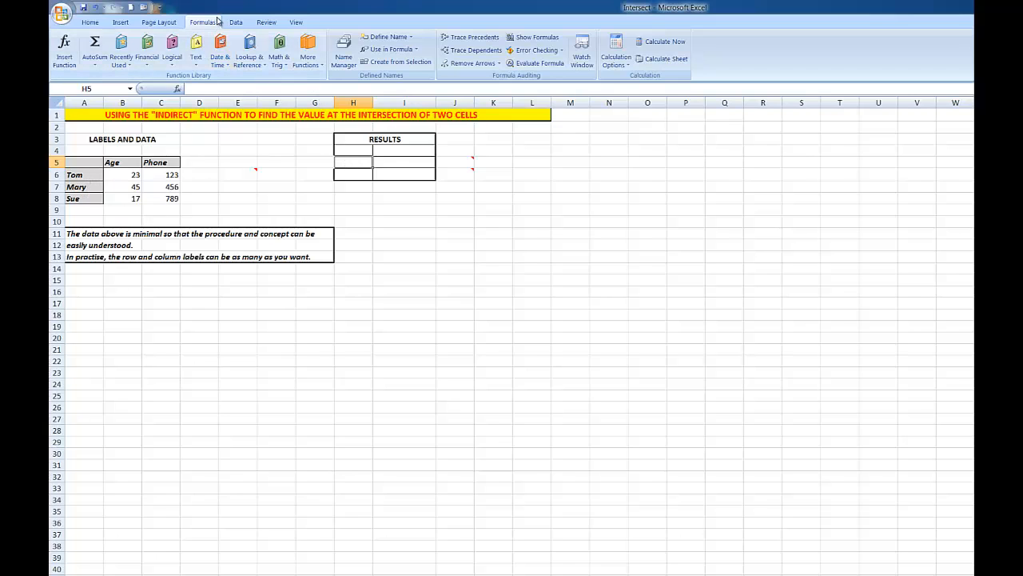
- Validate H5 as a list sourced from $A$6:$A$8, the names Tom, Mary and Sue
left_click(235, 23)
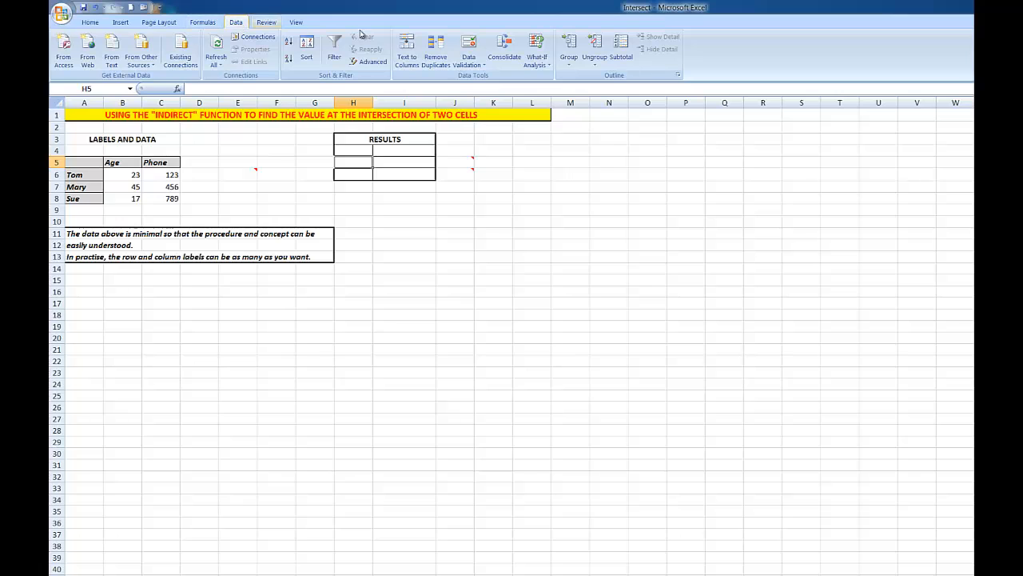
left_click(468, 52)
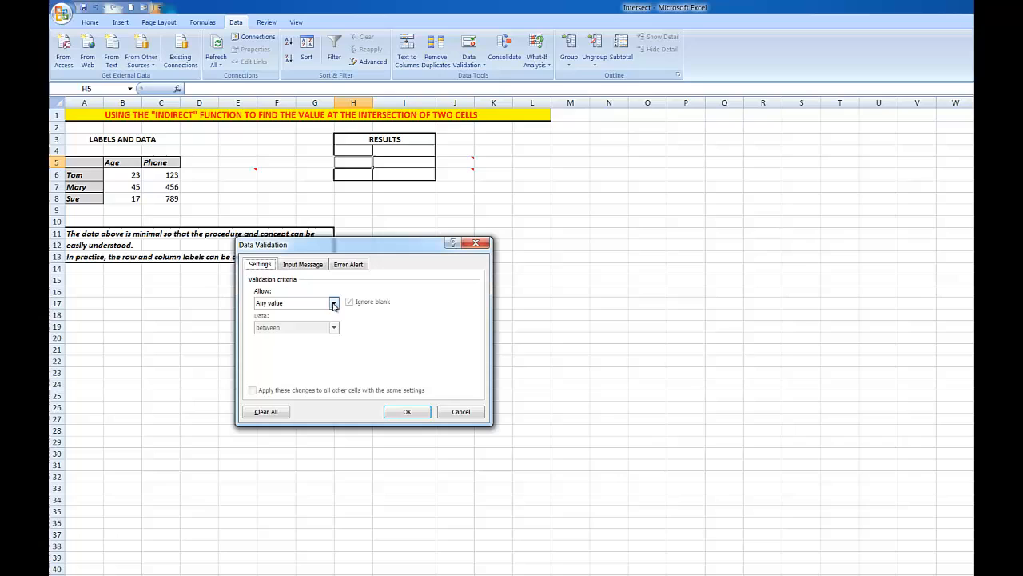
left_click(333, 303)
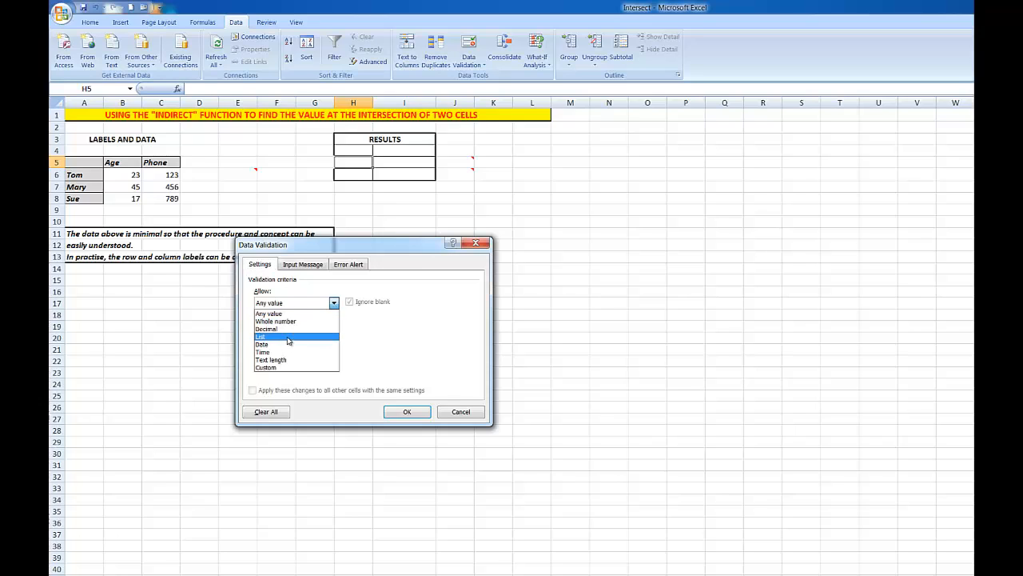
left_click(260, 336)
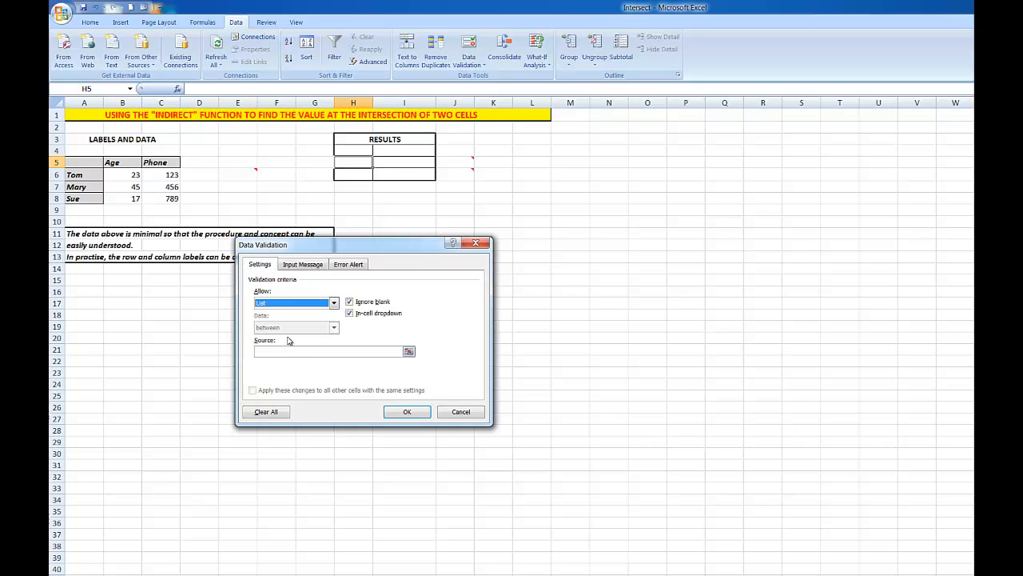
left_click(327, 352)
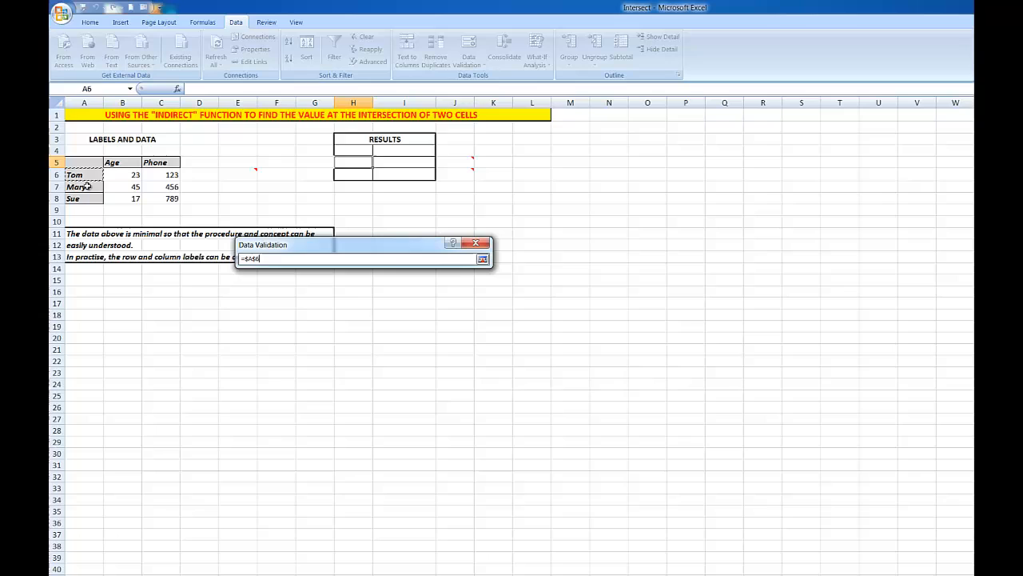
left_click(483, 259)
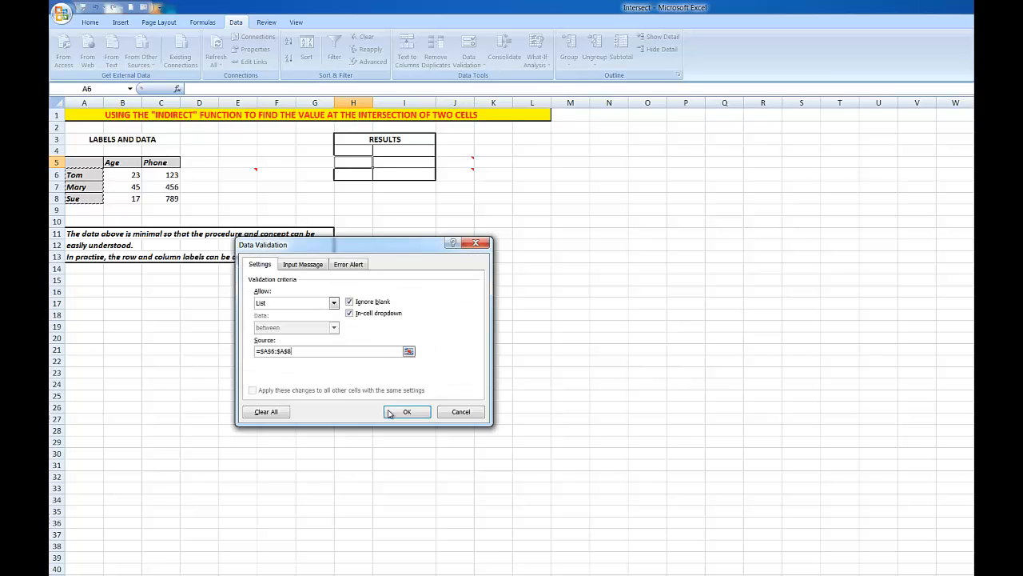
left_click(406, 411)
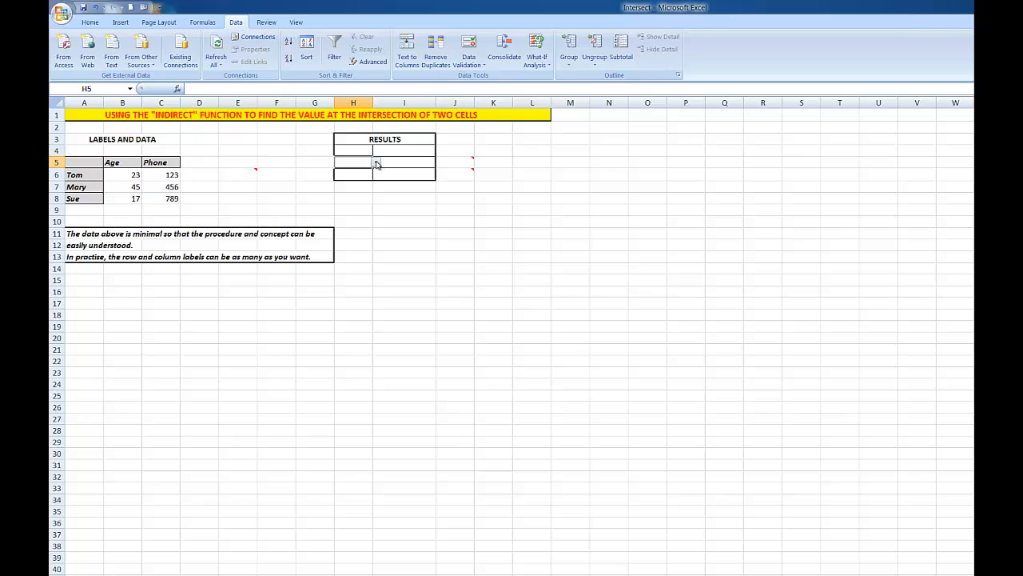
- Check that H5's drop-down shows the names, then select H6
left_click(374, 163)
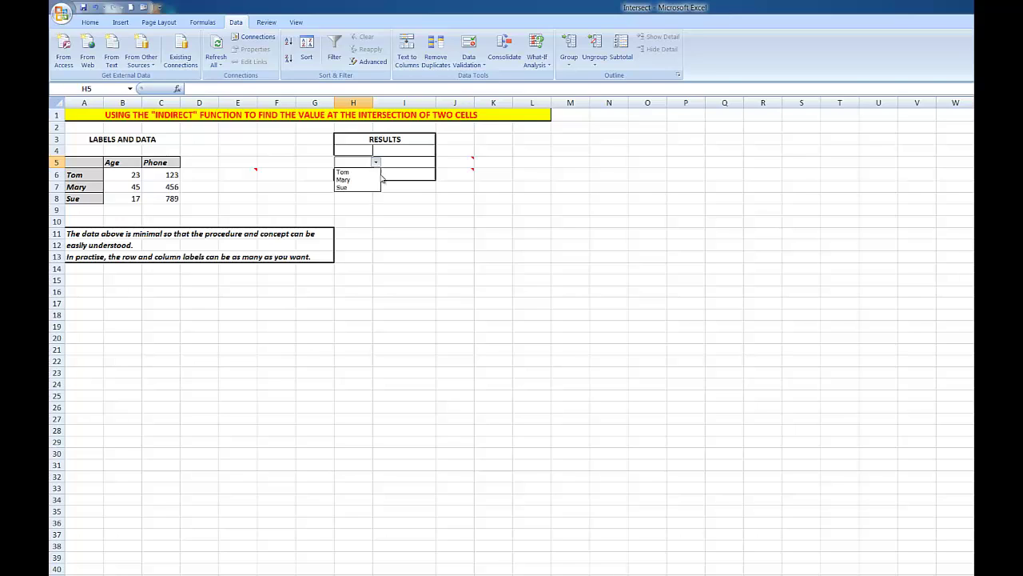
left_click(352, 175)
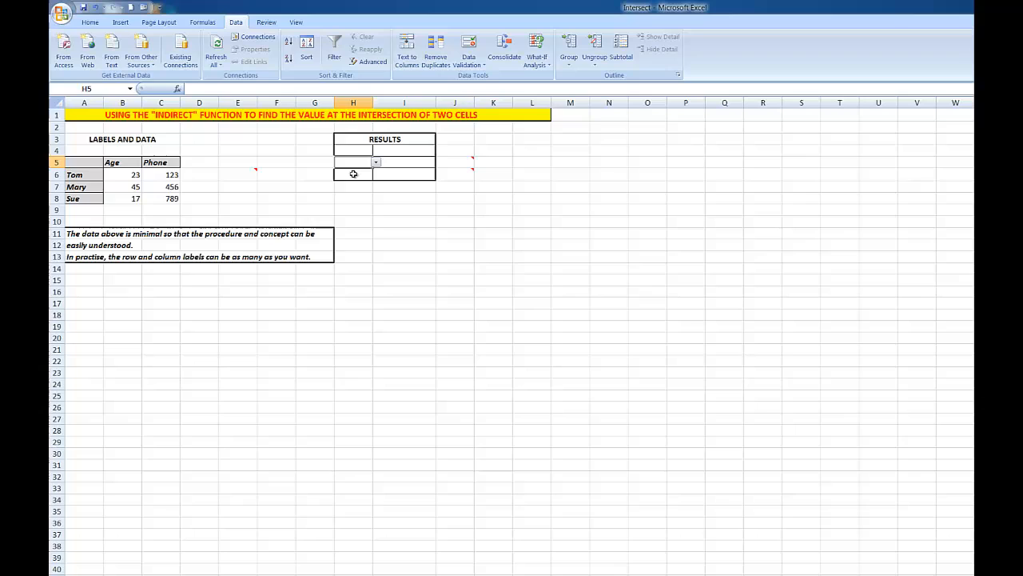
left_click(352, 175)
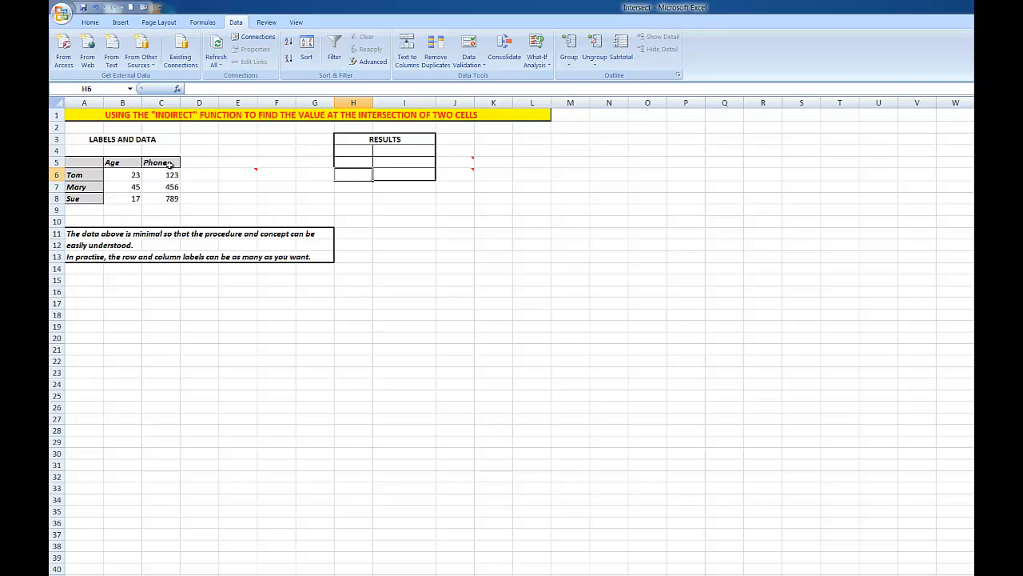
mouse_move(469, 48)
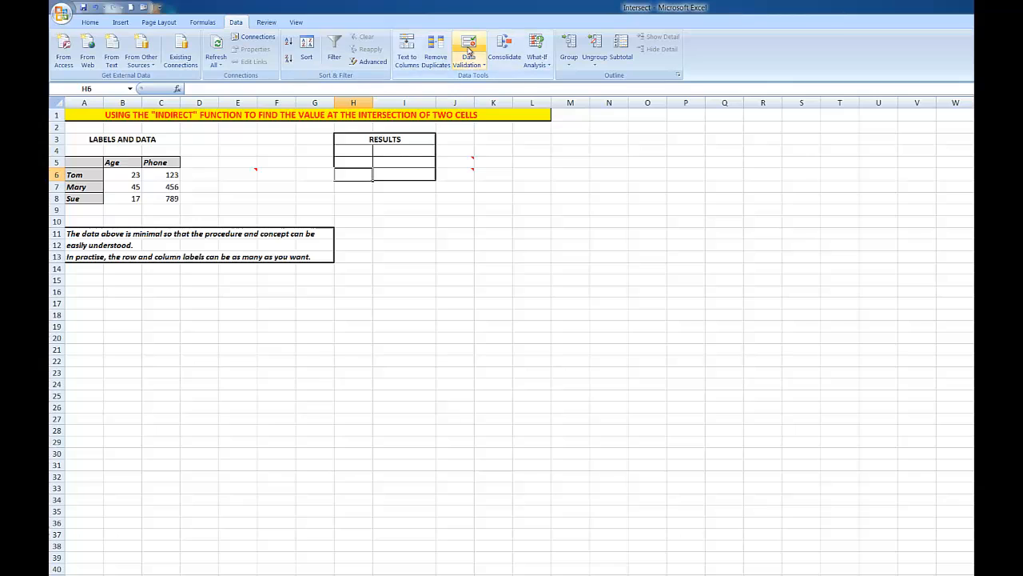
- Validate H6 as a list with source =$B$5:$C$5 so it offers Age and Phone
left_click(469, 45)
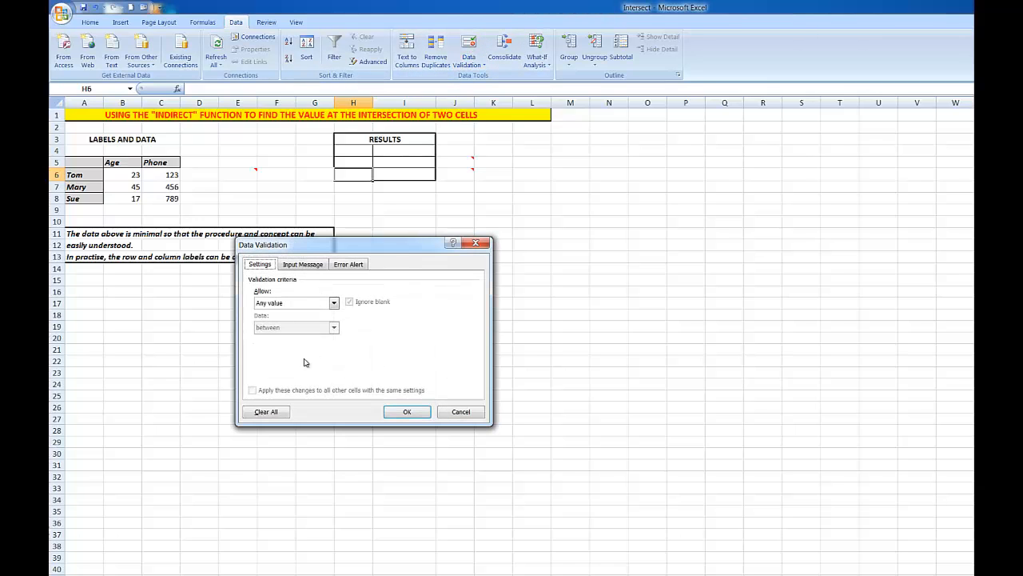
left_click(333, 302)
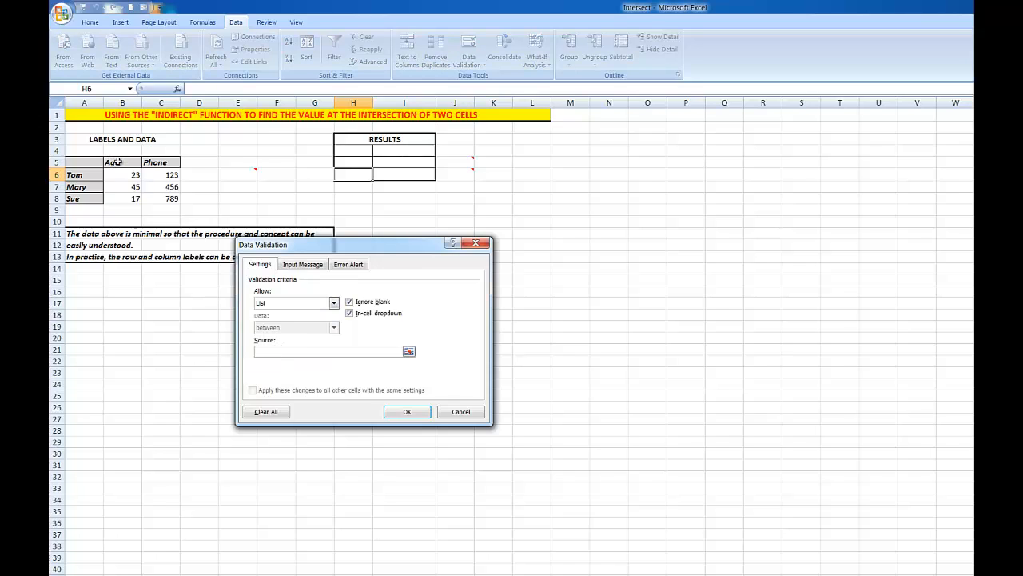
type("=$B$5:$C$5")
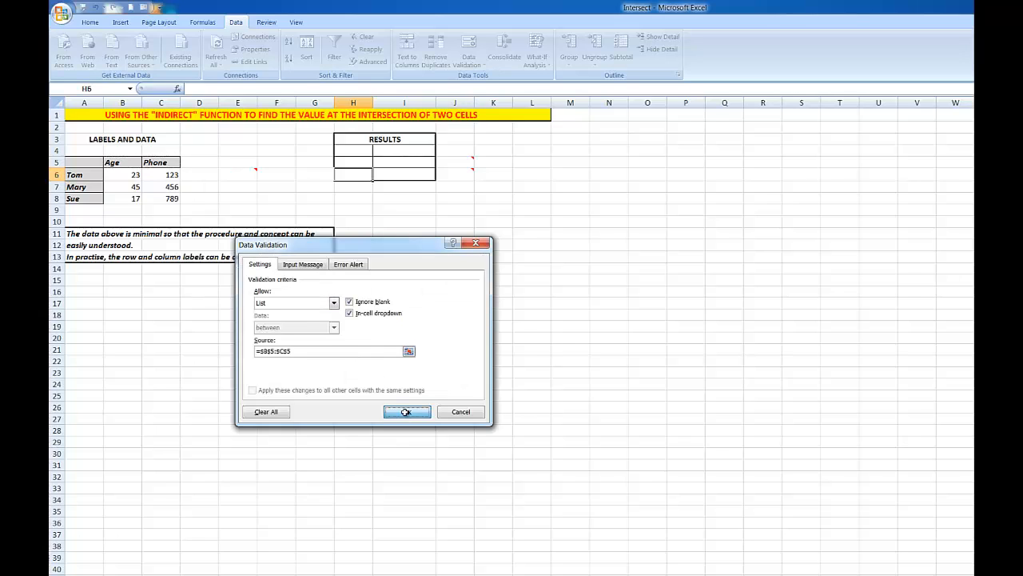
left_click(407, 411)
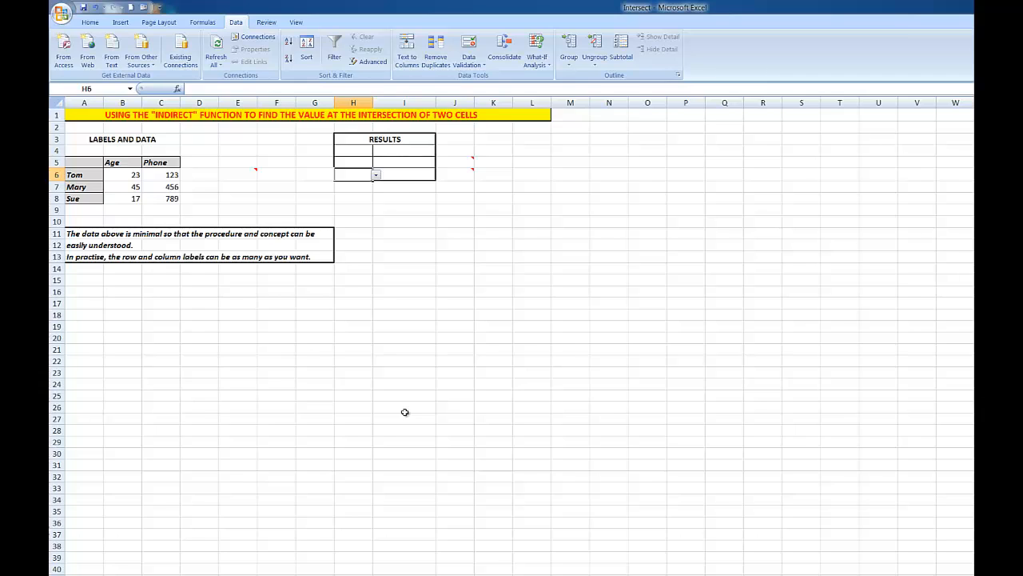
mouse_move(348, 163)
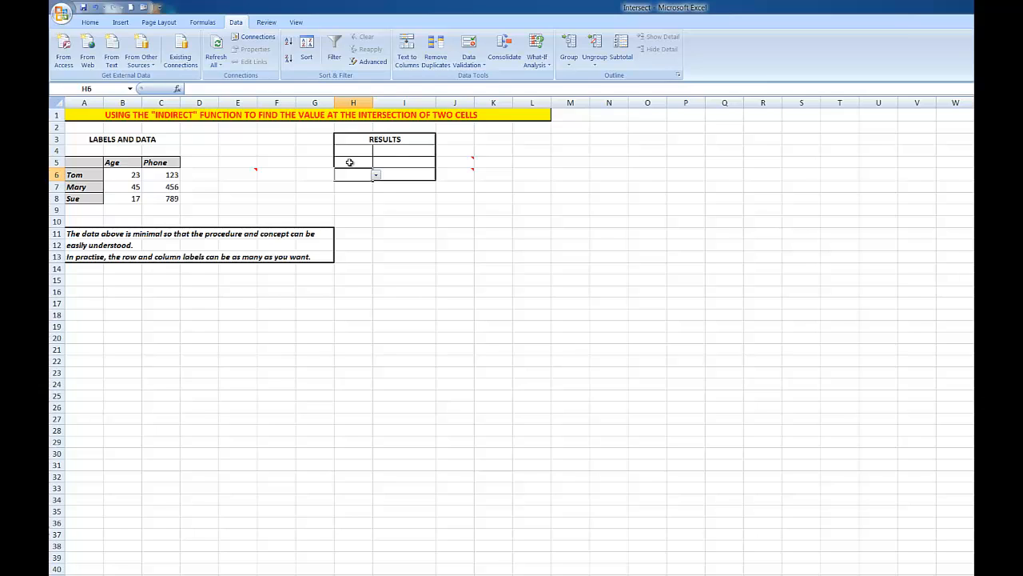
left_click(352, 163)
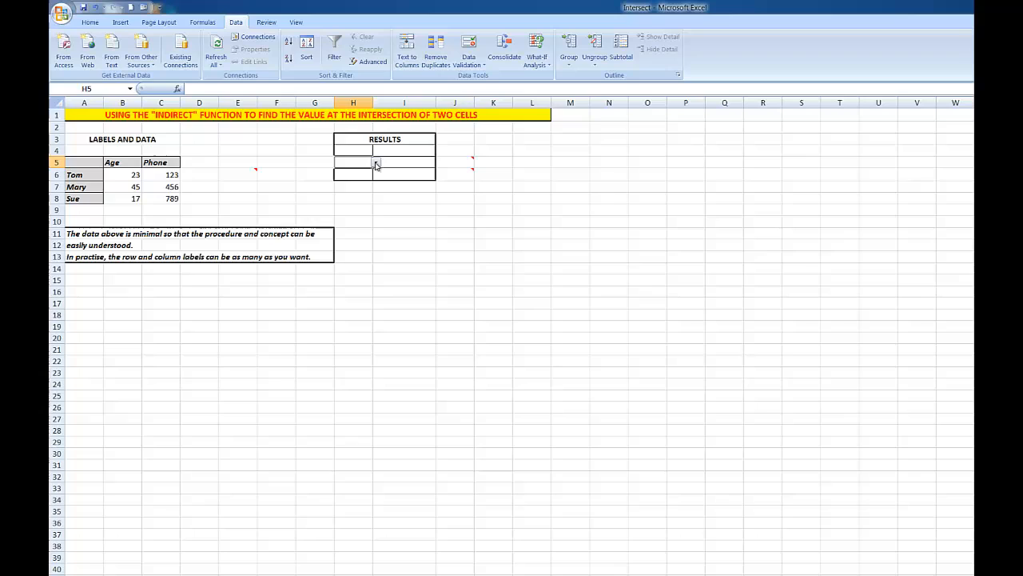
- Choose Tom from H5's drop-down, leave Age in H6, and select I6
left_click(374, 164)
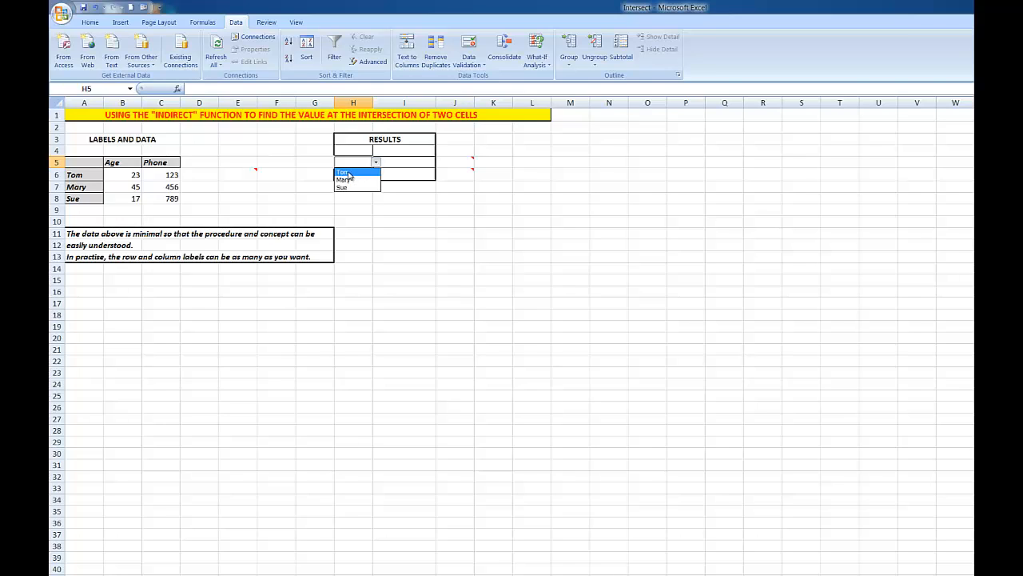
left_click(344, 173)
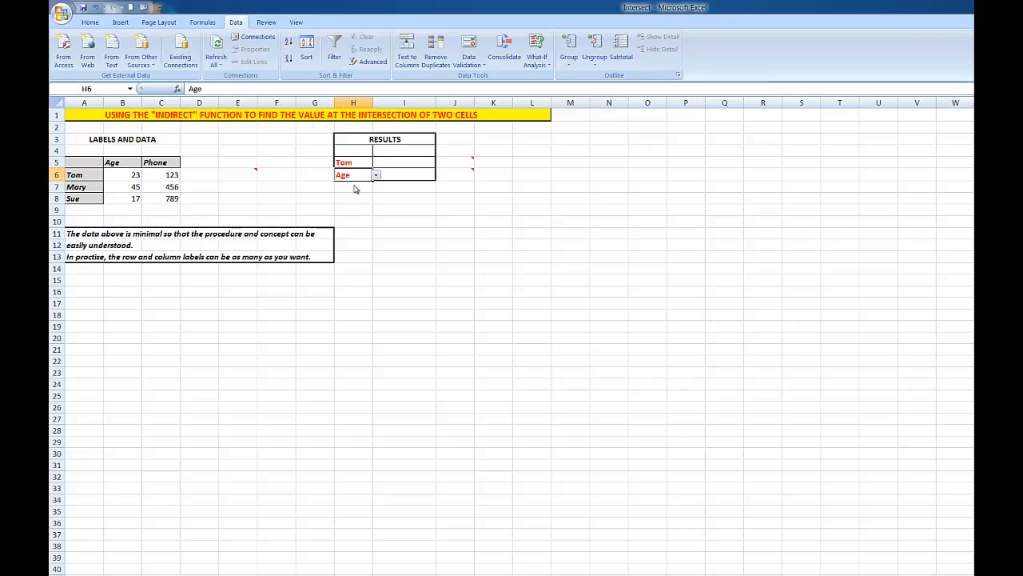
mouse_move(416, 174)
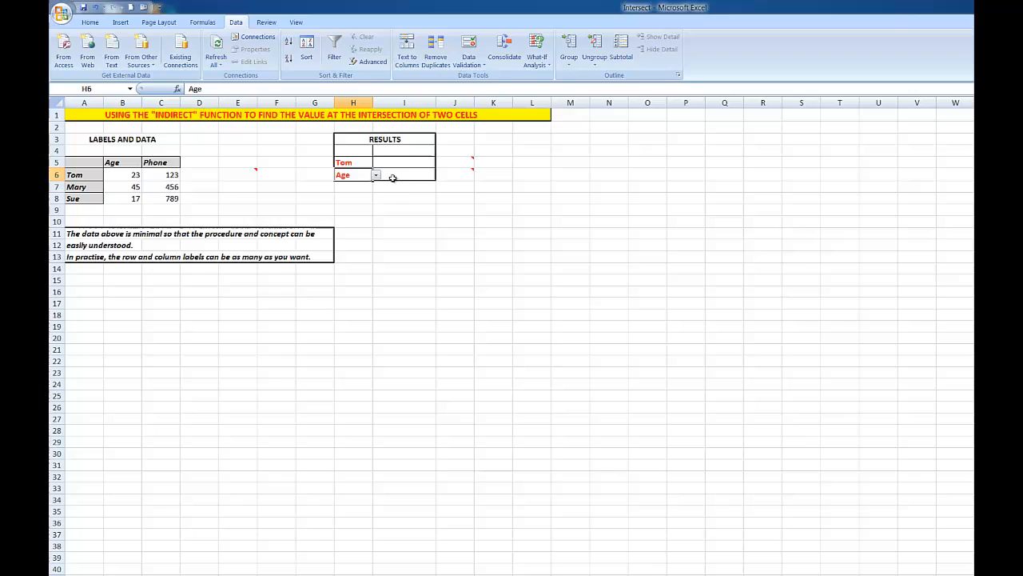
mouse_move(403, 176)
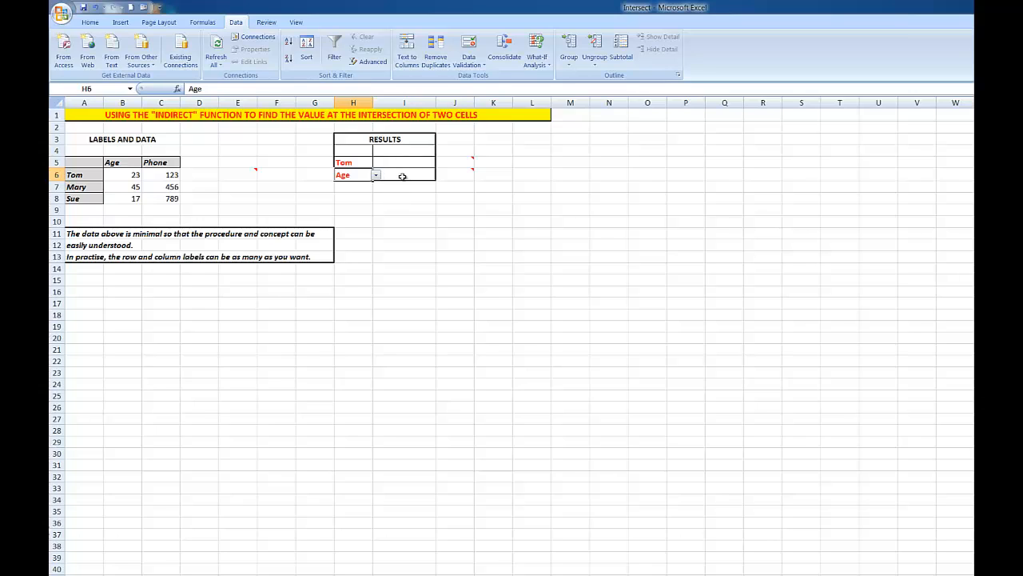
mouse_move(393, 239)
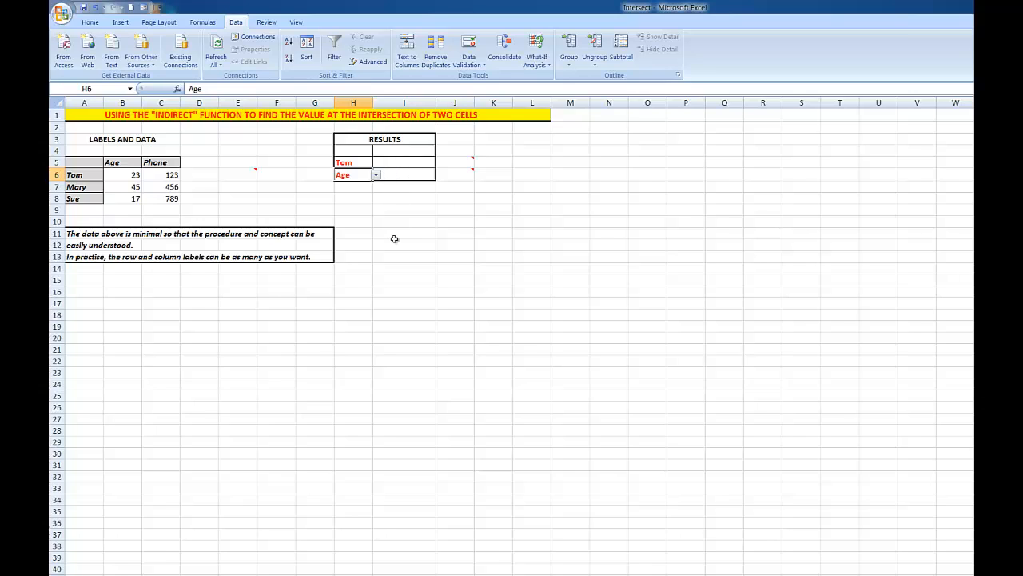
left_click(403, 174)
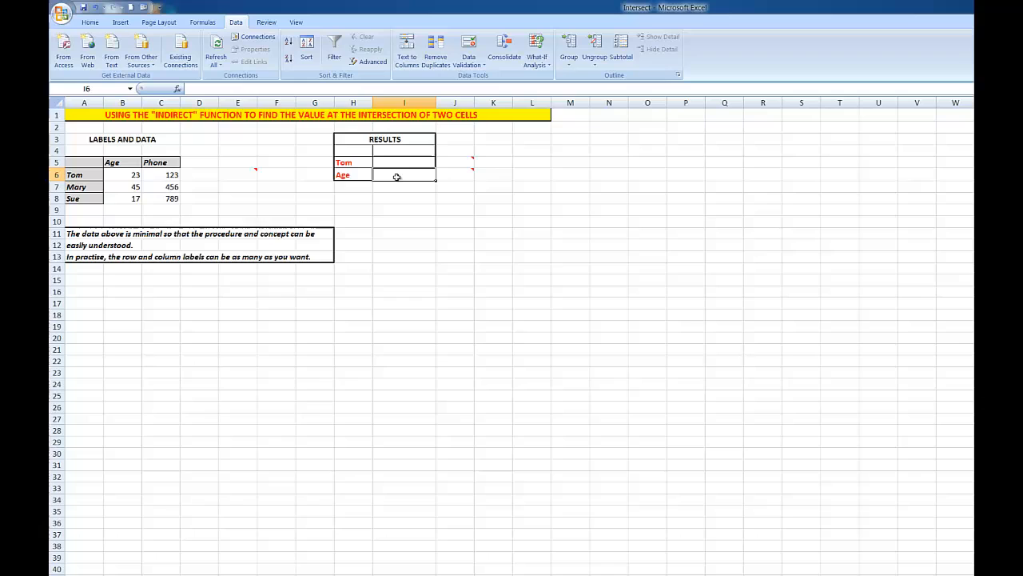
- Enter =indirect(h5) indirect(h6) in I6, returning 23 for Tom's Age
type("=")
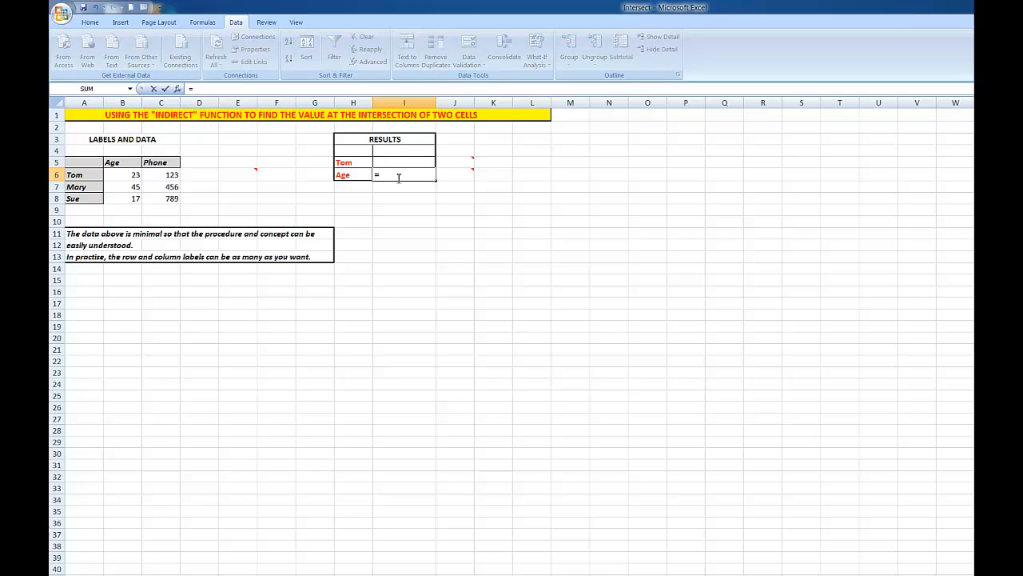
type("indi")
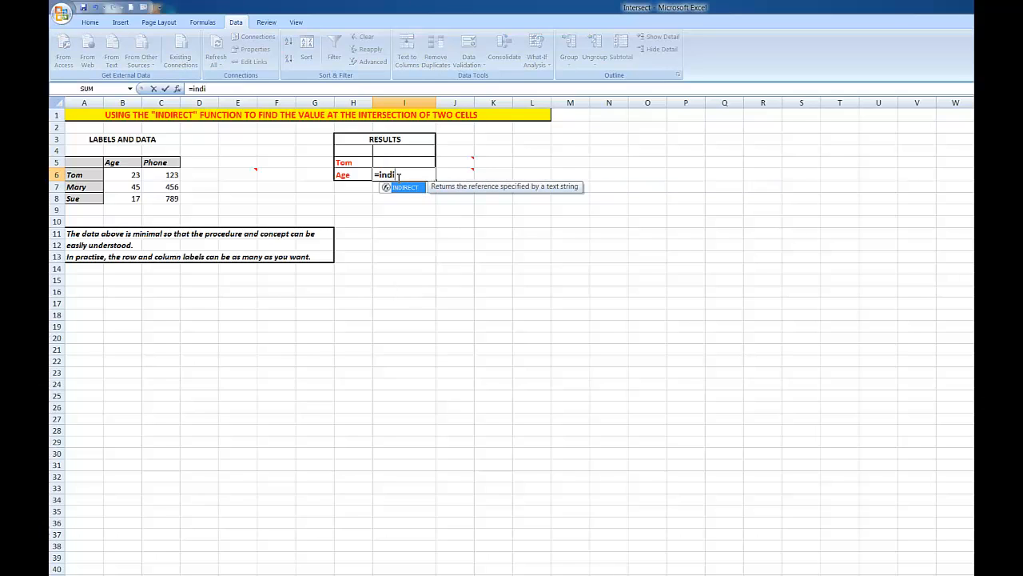
type("rect")
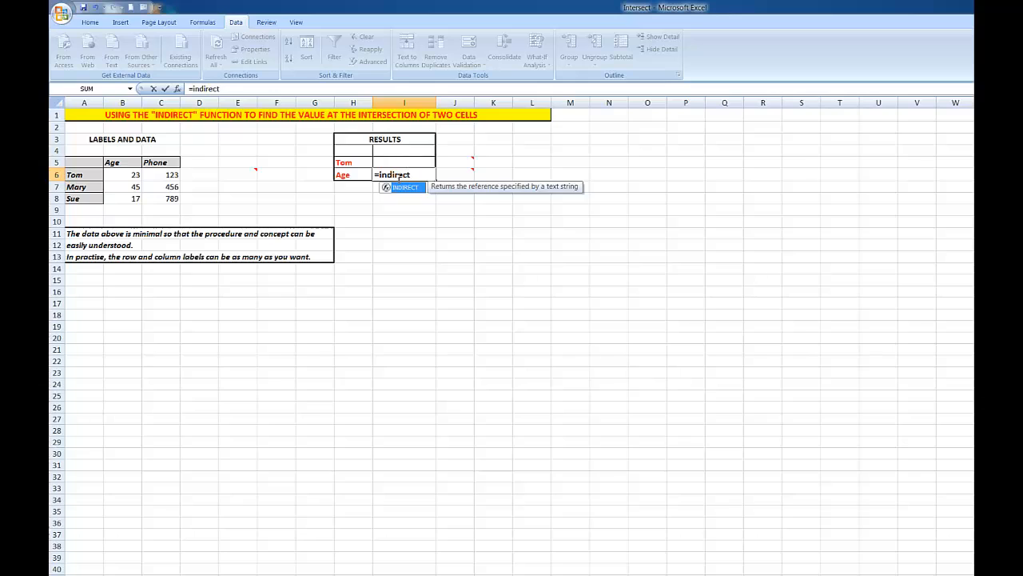
type("(")
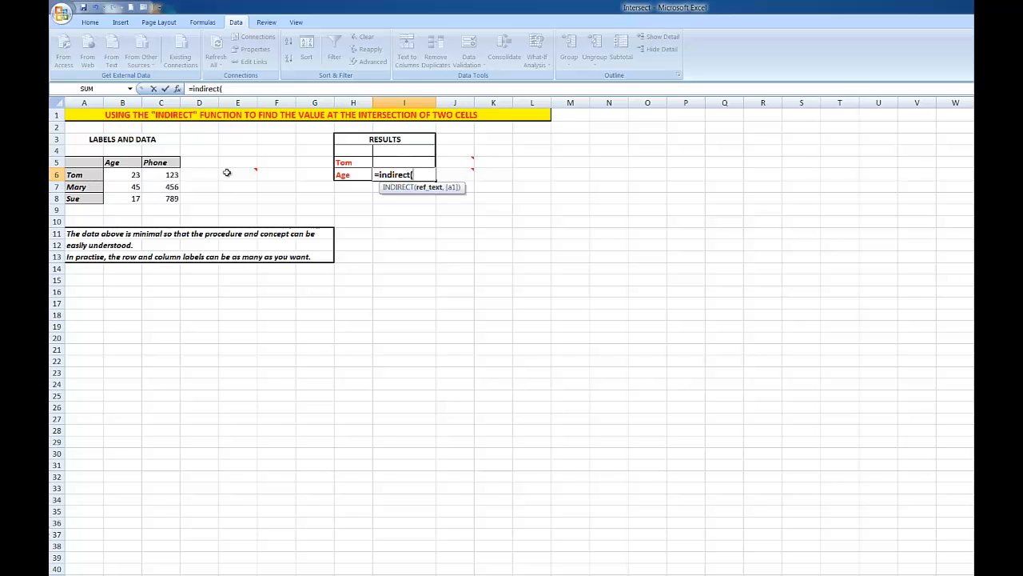
mouse_move(415, 174)
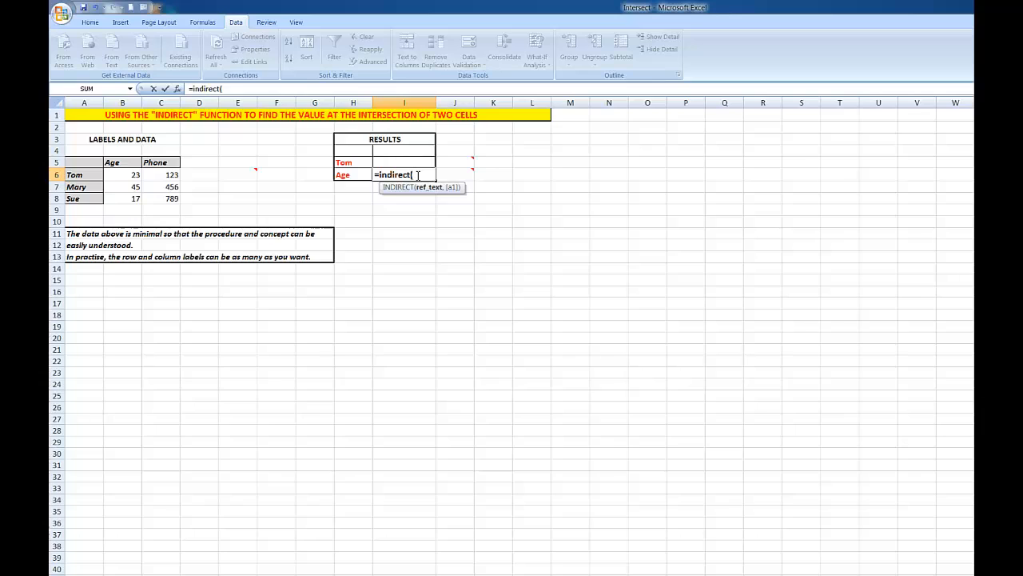
mouse_move(368, 169)
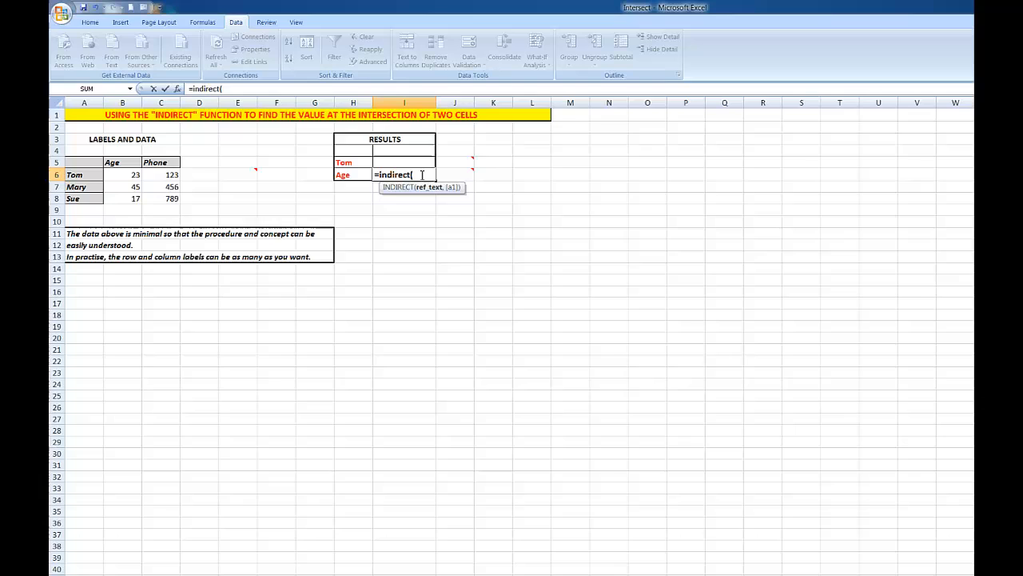
type("h5)")
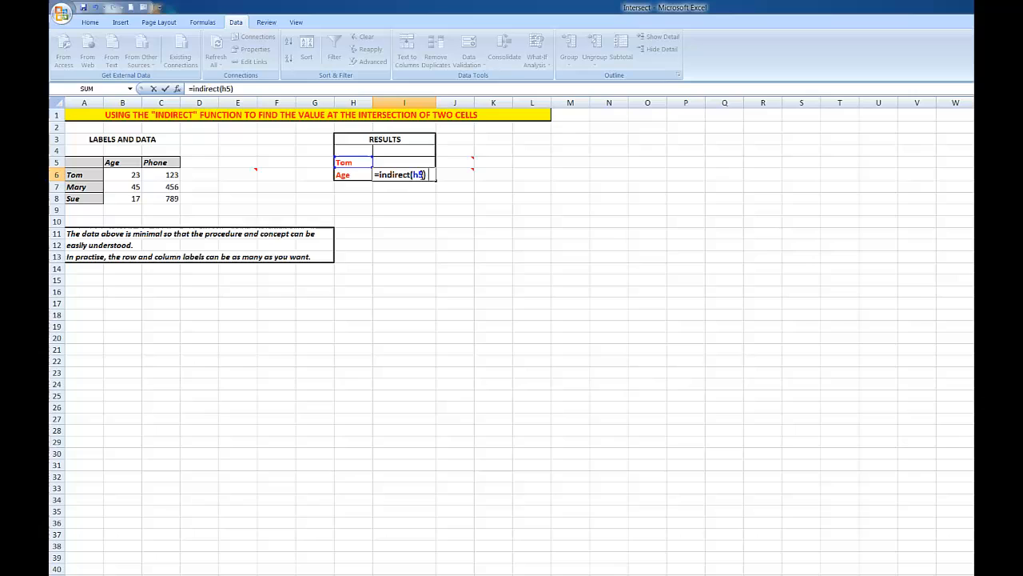
type("indirect(")
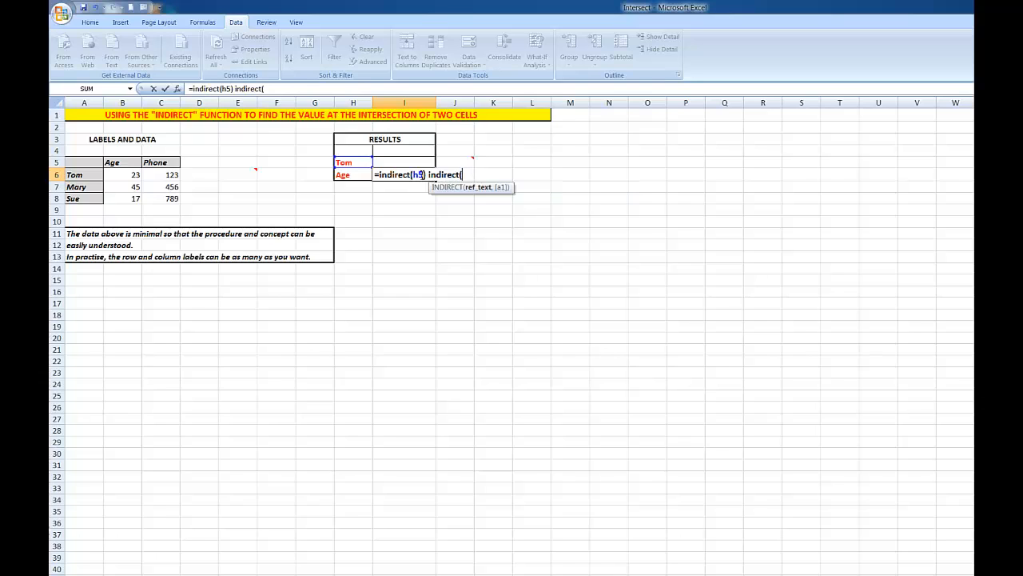
type("h6)")
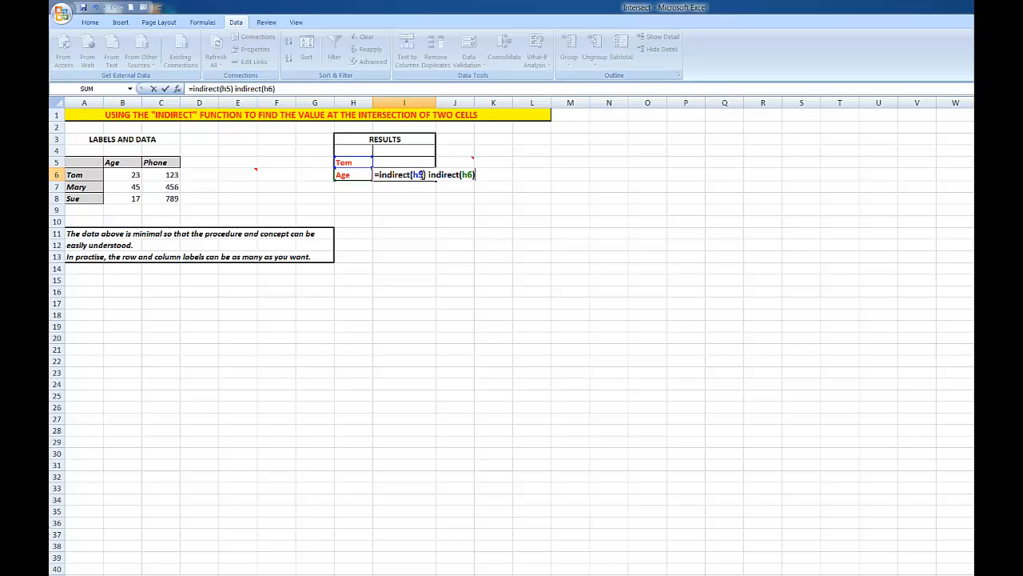
key("Return")
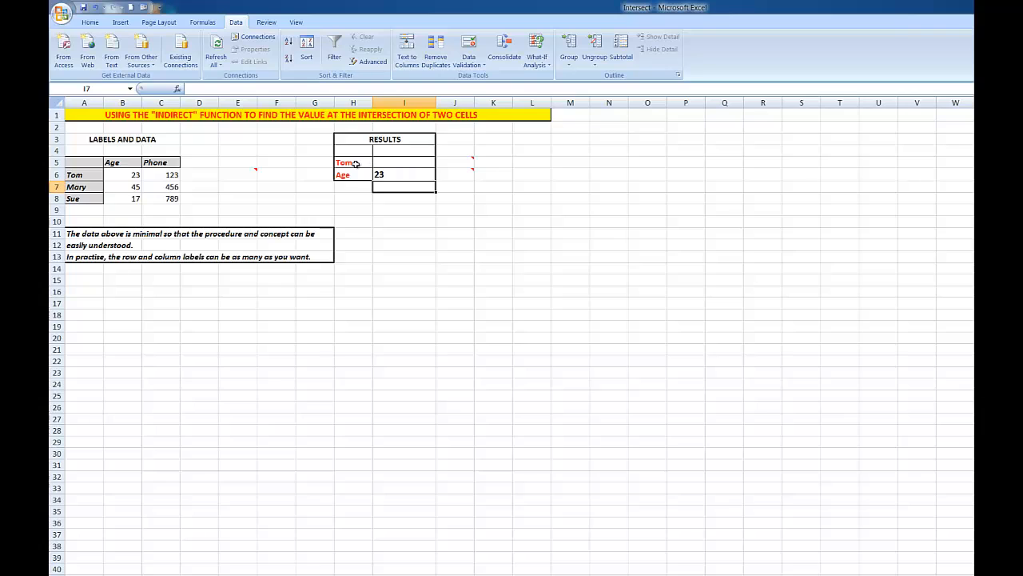
mouse_move(390, 174)
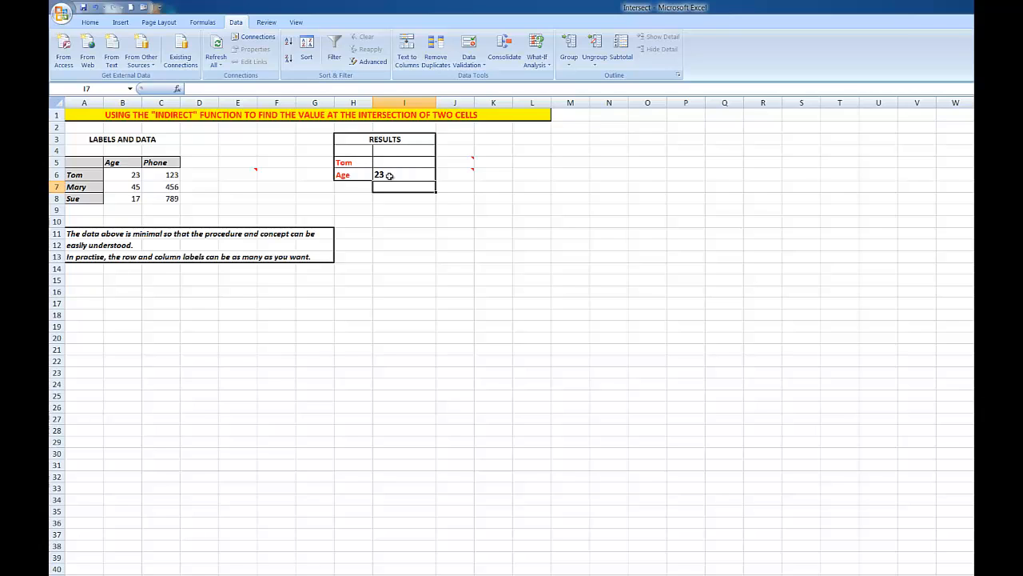
- Pick Mary in H5 and Phone in H6 so the result updates to 456
left_click(352, 161)
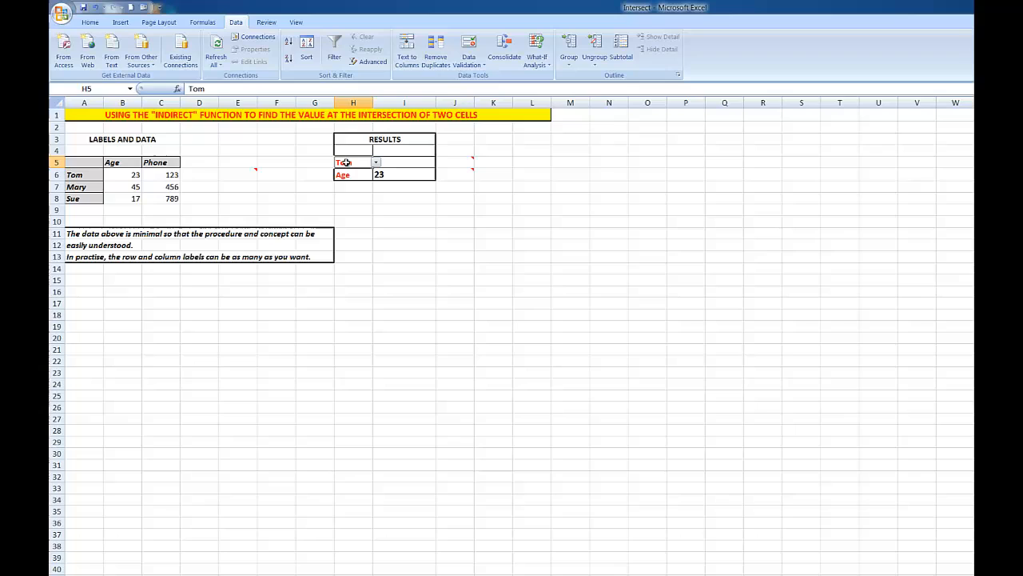
left_click(376, 163)
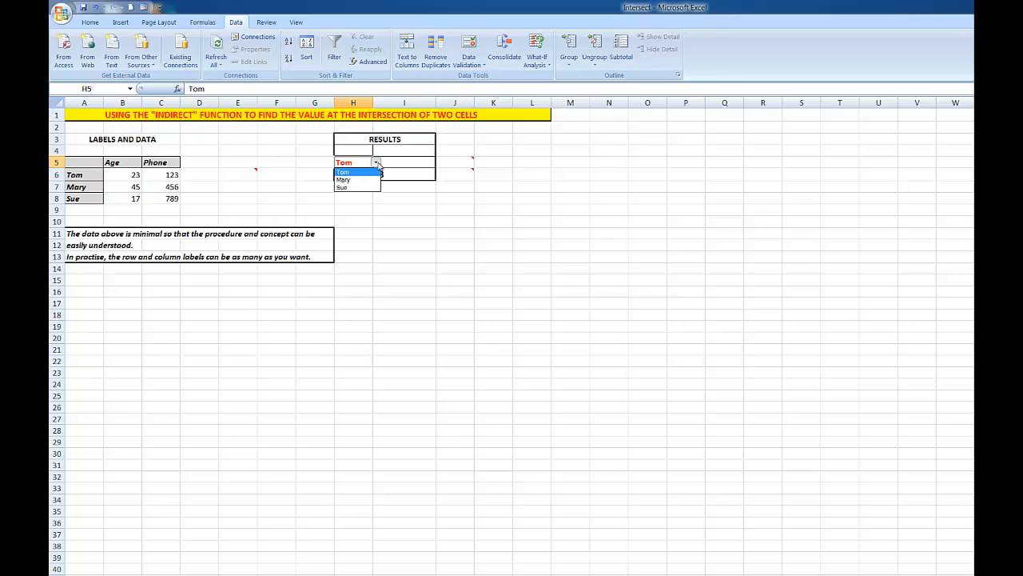
left_click(342, 179)
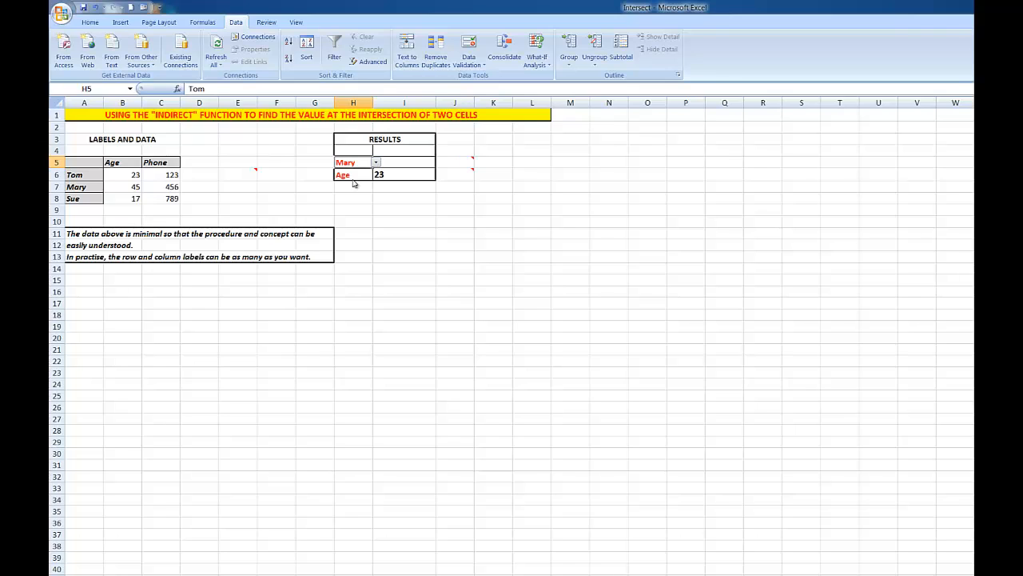
left_click(352, 175)
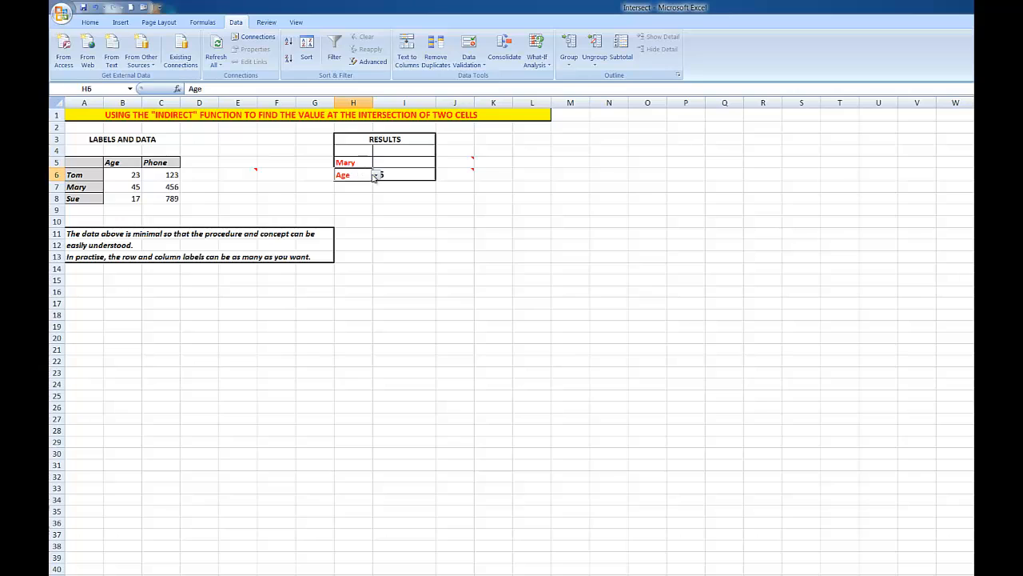
left_click(378, 174)
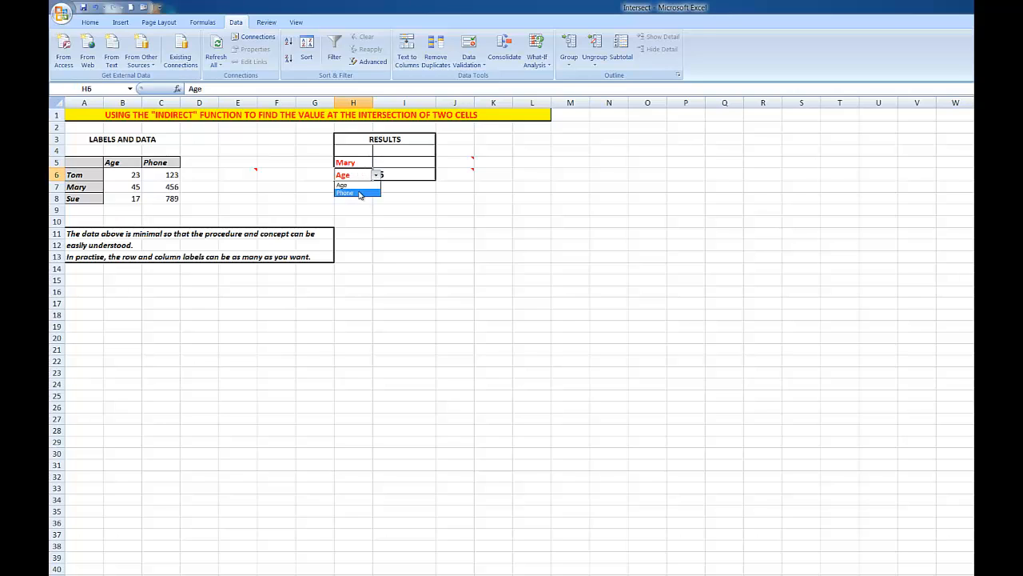
left_click(346, 192)
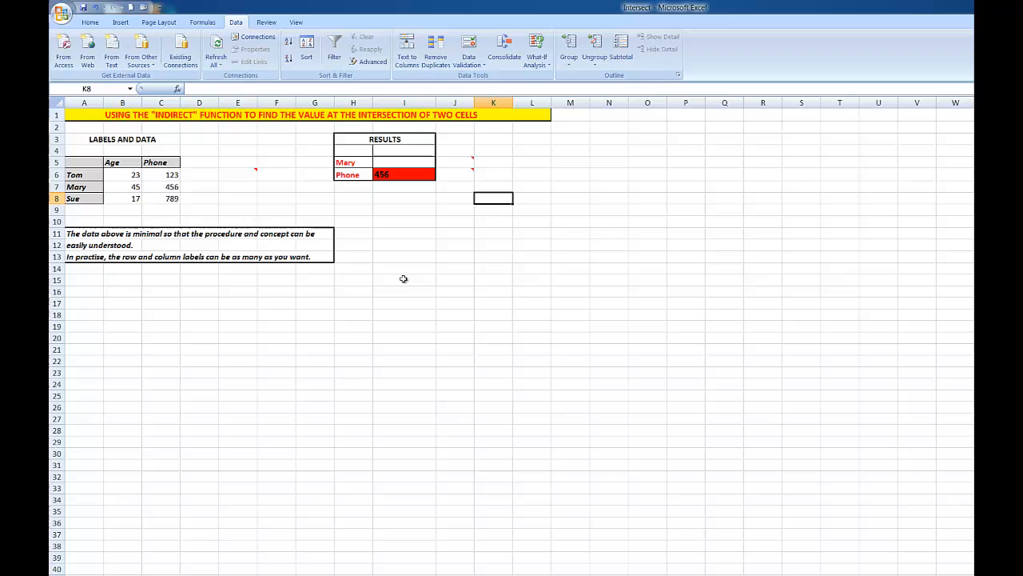
mouse_move(156, 185)
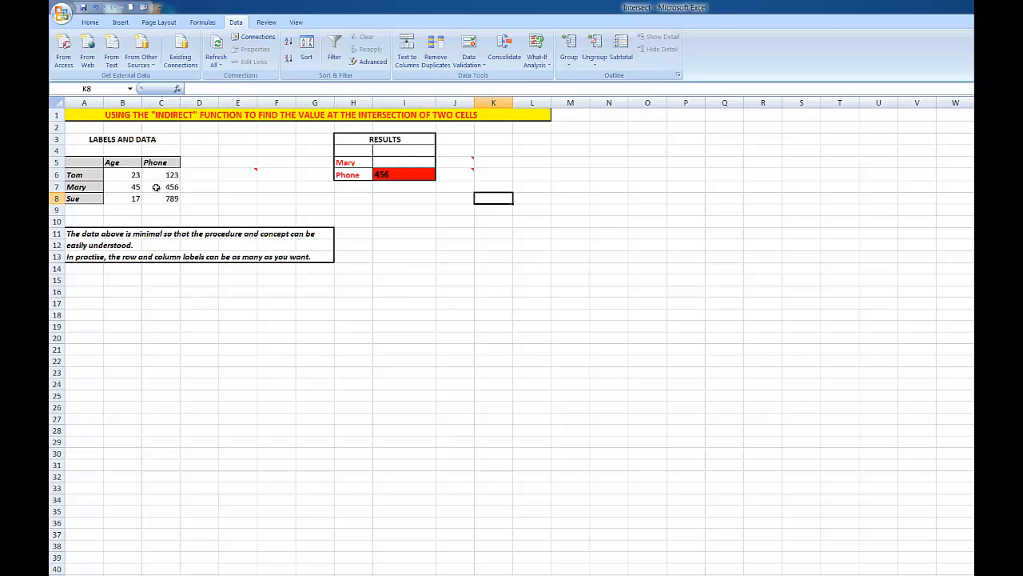
mouse_move(460, 178)
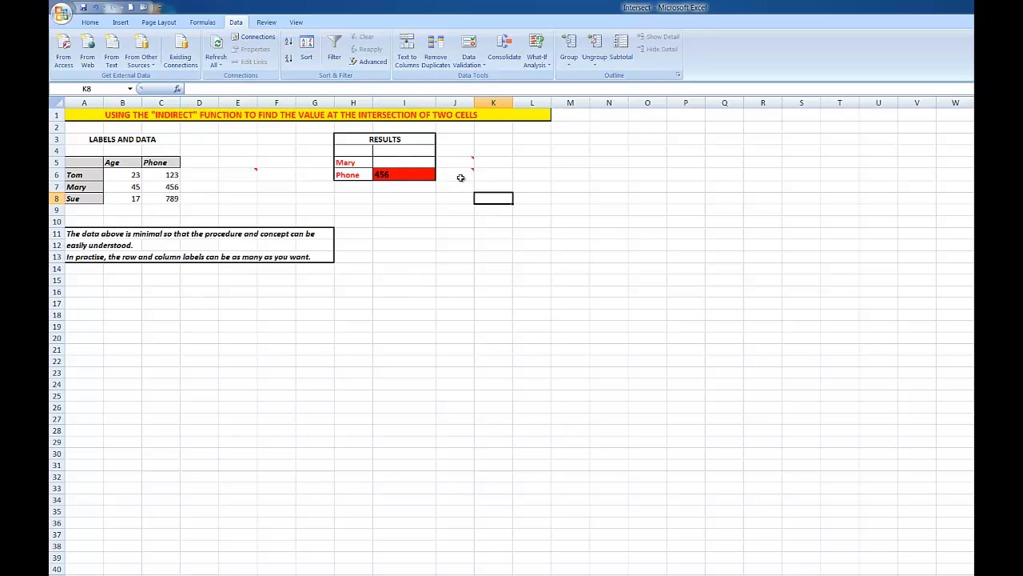